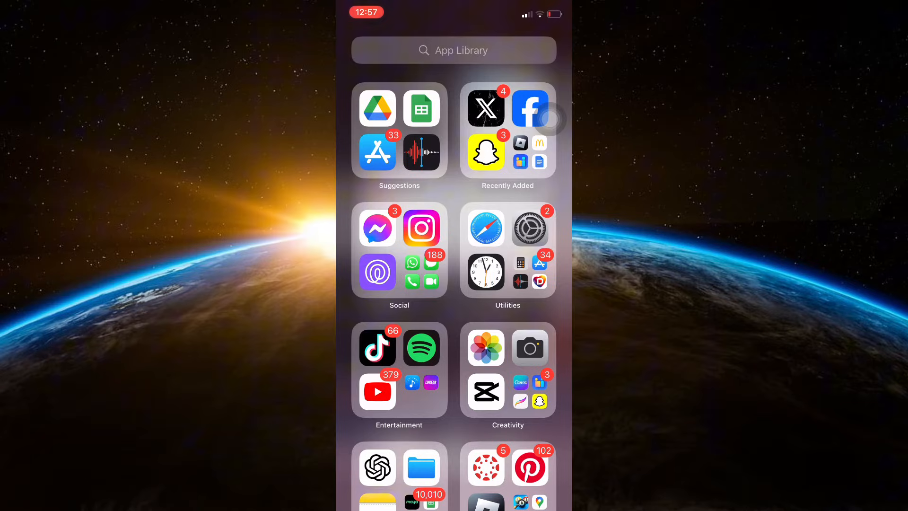
- Launch X from the App Library's Recently Added to reach the For you feed
click(486, 108)
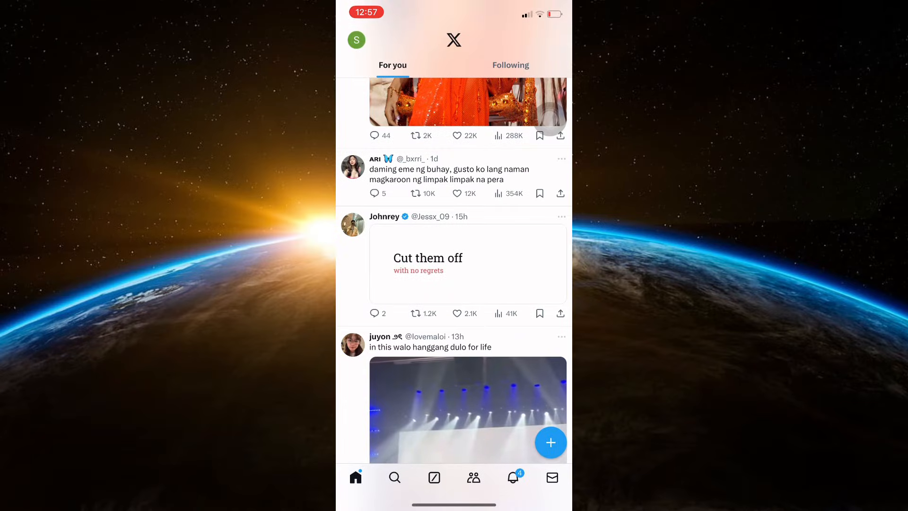
click(456, 314)
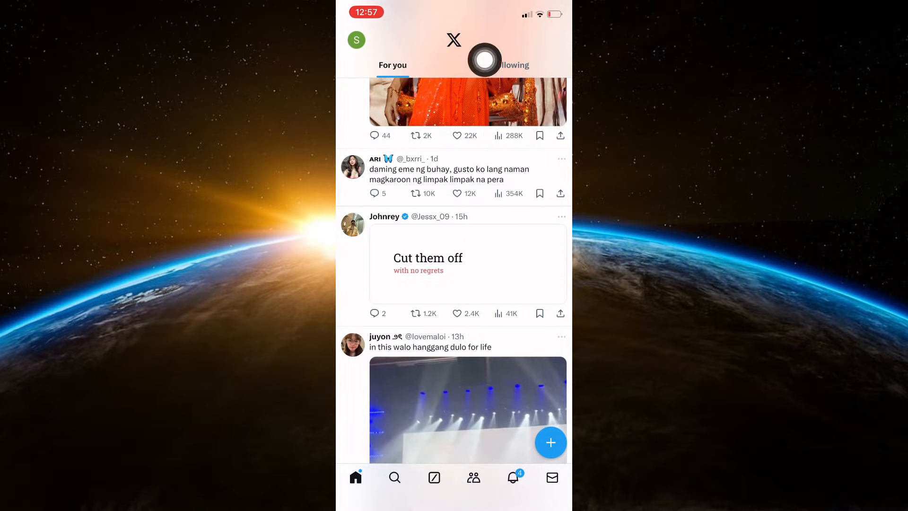
mouse_move(372, 29)
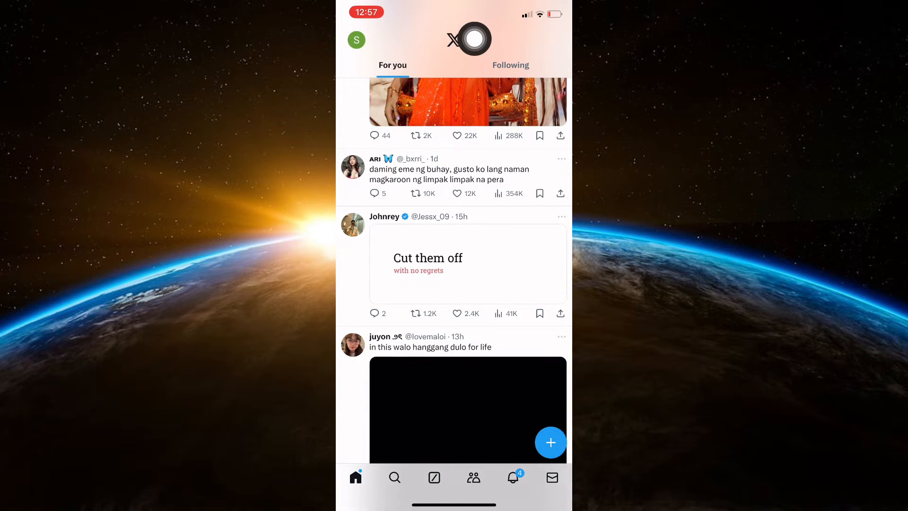
- From the profile avatar menu, choose Settings and privacy under Settings and Support
click(357, 41)
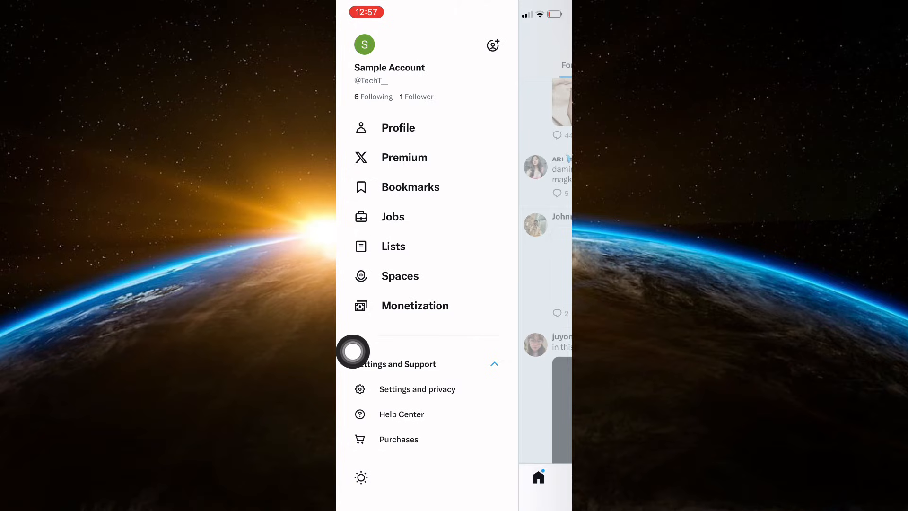
mouse_move(455, 393)
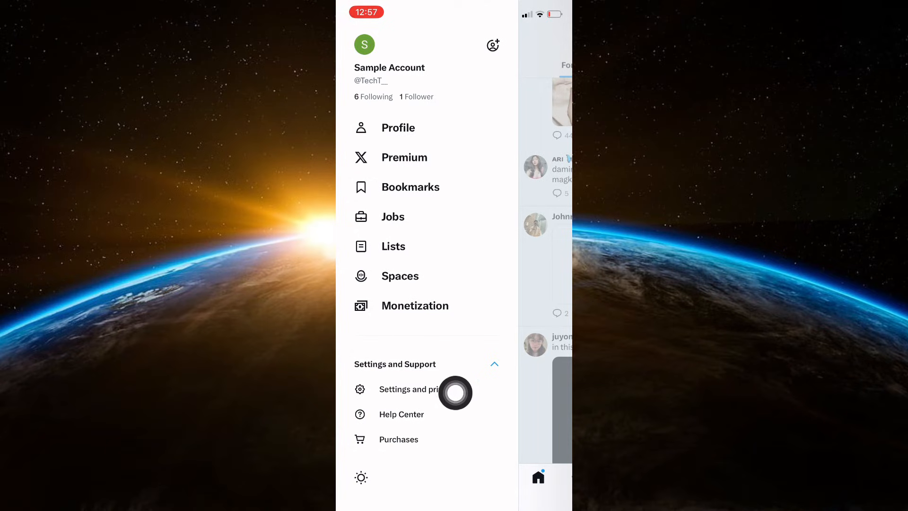
click(409, 389)
text(TechT__)
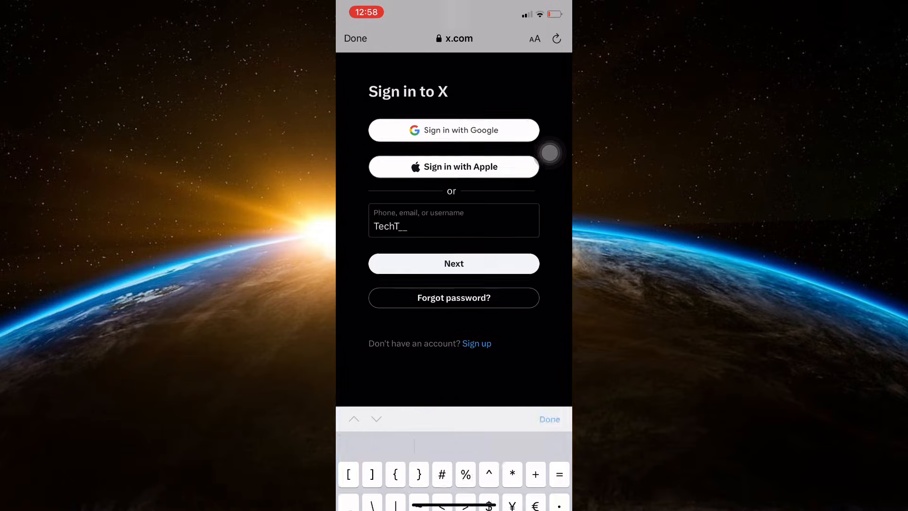
- Continue the x.com sign-in with the pre-entered username to reach the data archive page
click(453, 263)
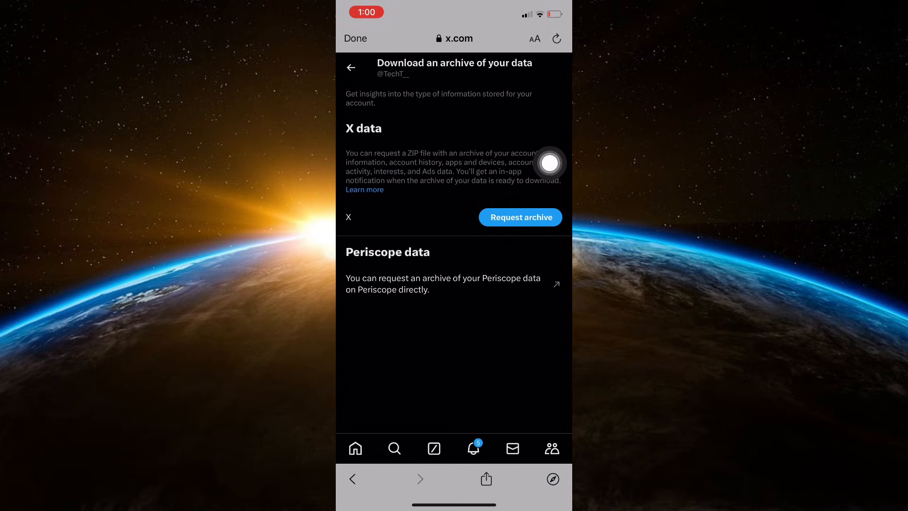
mouse_move(550, 163)
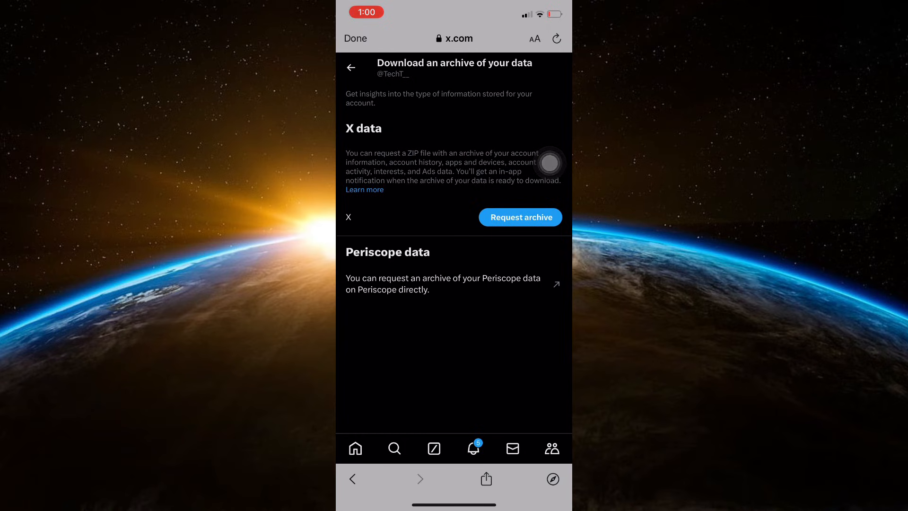